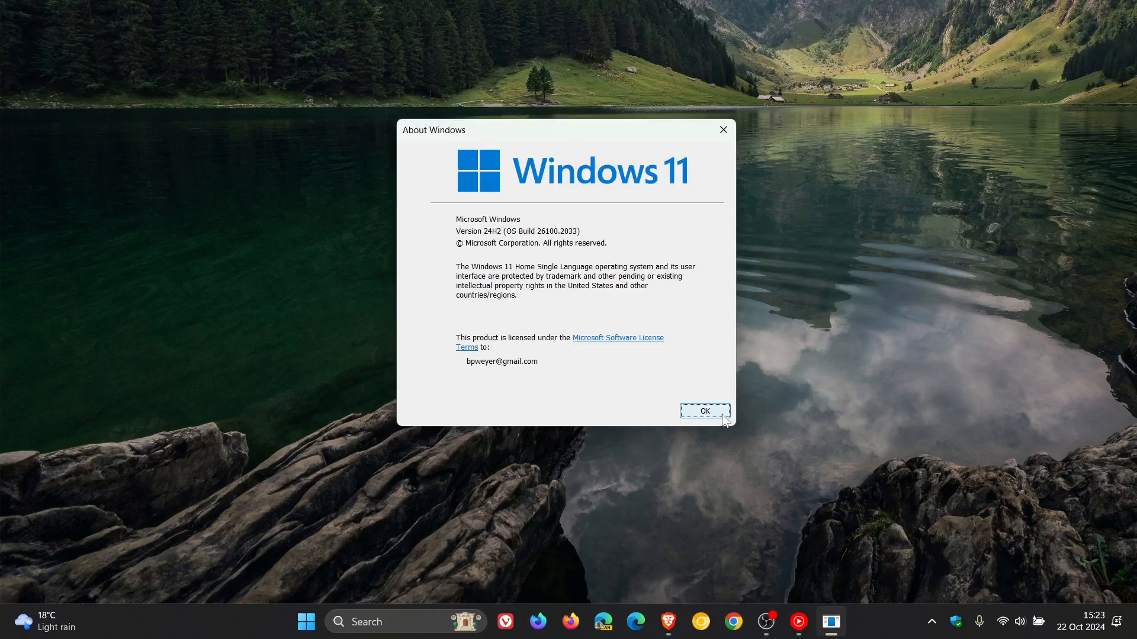
- Close the About Windows dialog after confirming version 24H2, returning to the desktop
{"action": "left_click", "coordinate": [704, 411]}
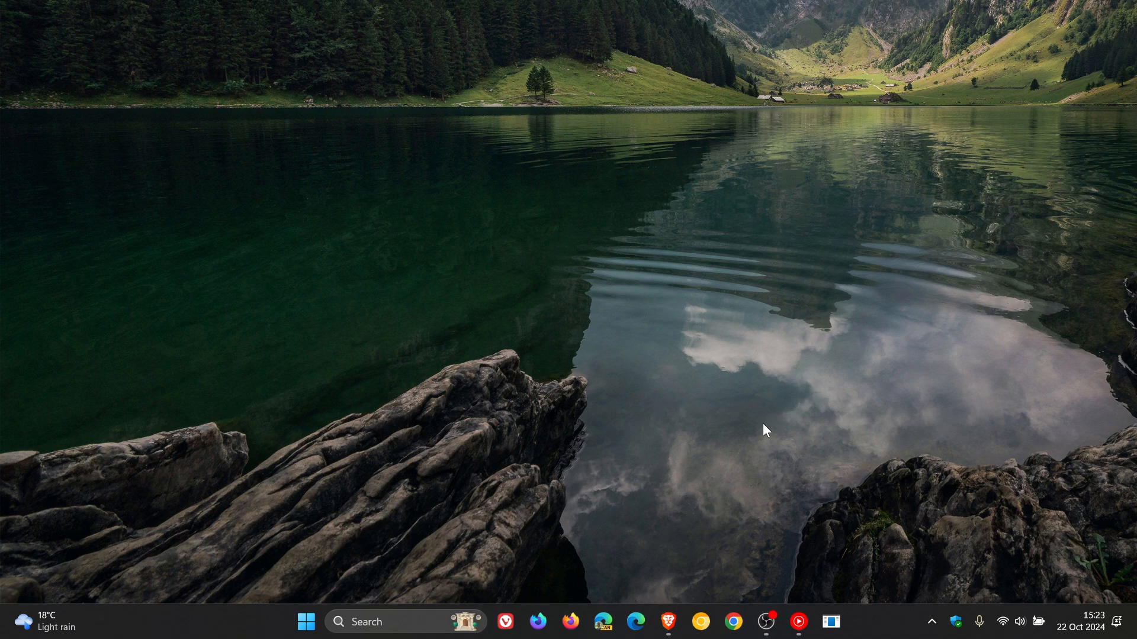
- Bring up the Microsoft Support article on 24H2 apps with Falcon sensor and read its Status section
{"action": "left_click", "coordinate": [668, 621]}
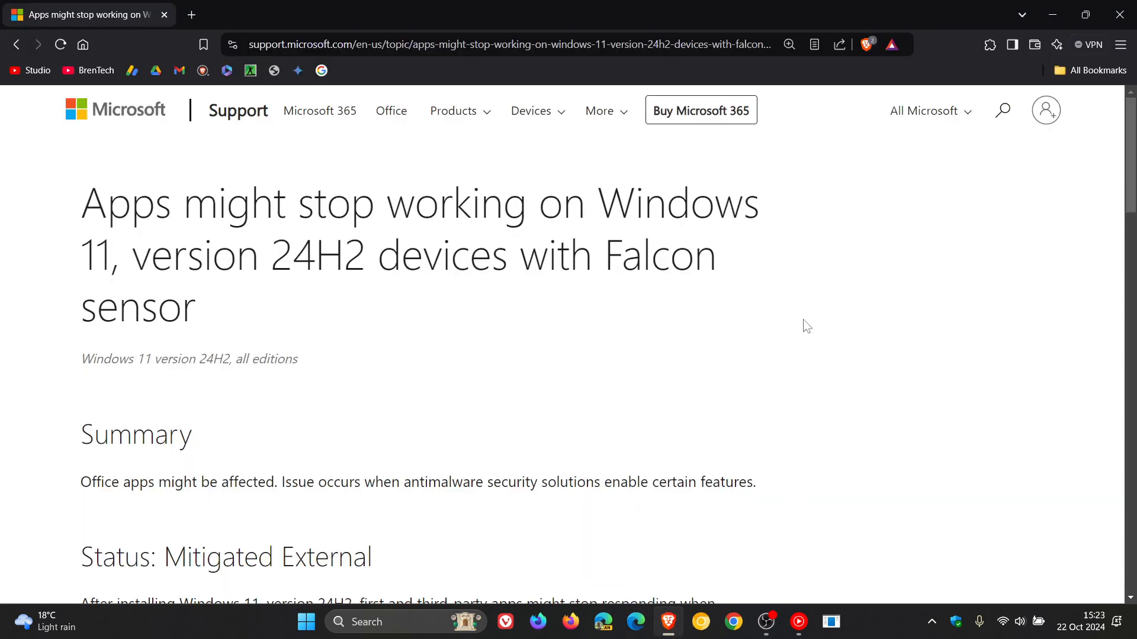
{"action": "scroll", "scroll_direction": "down", "scroll_amount": 3}
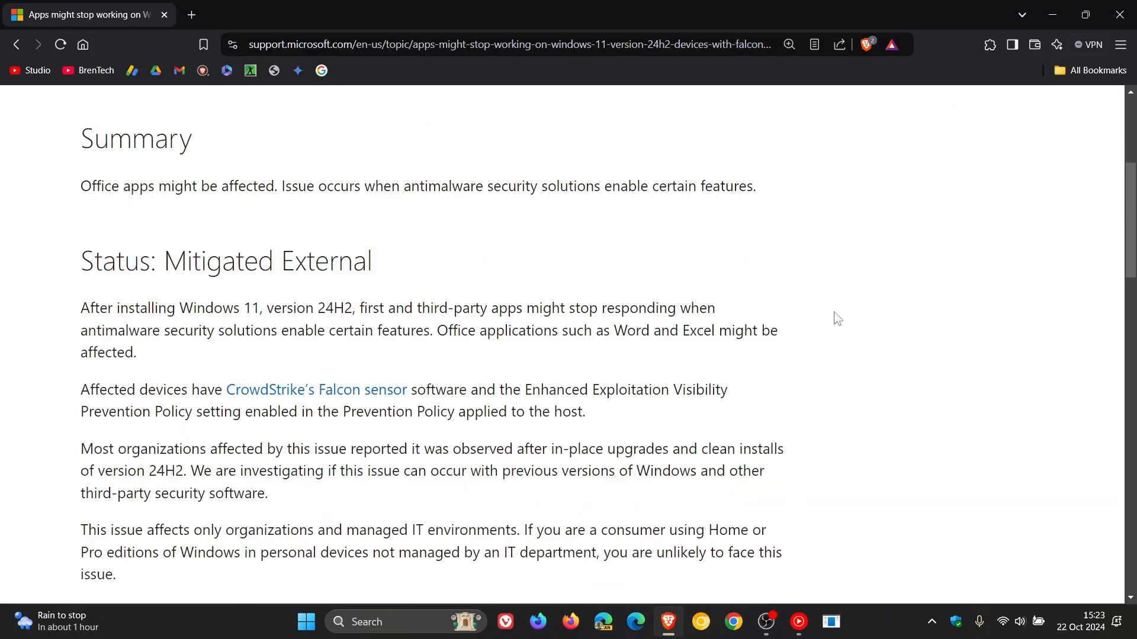
{"action": "scroll", "scroll_direction": "down", "scroll_amount": 3}
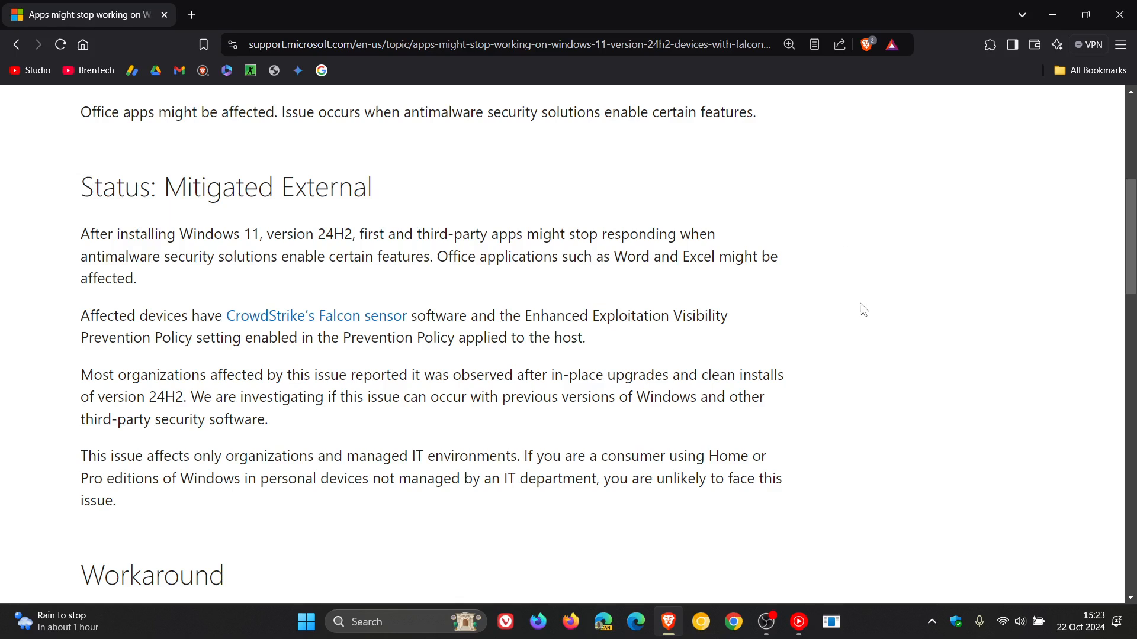
{"action": "mouse_move", "coordinate": [876, 265]}
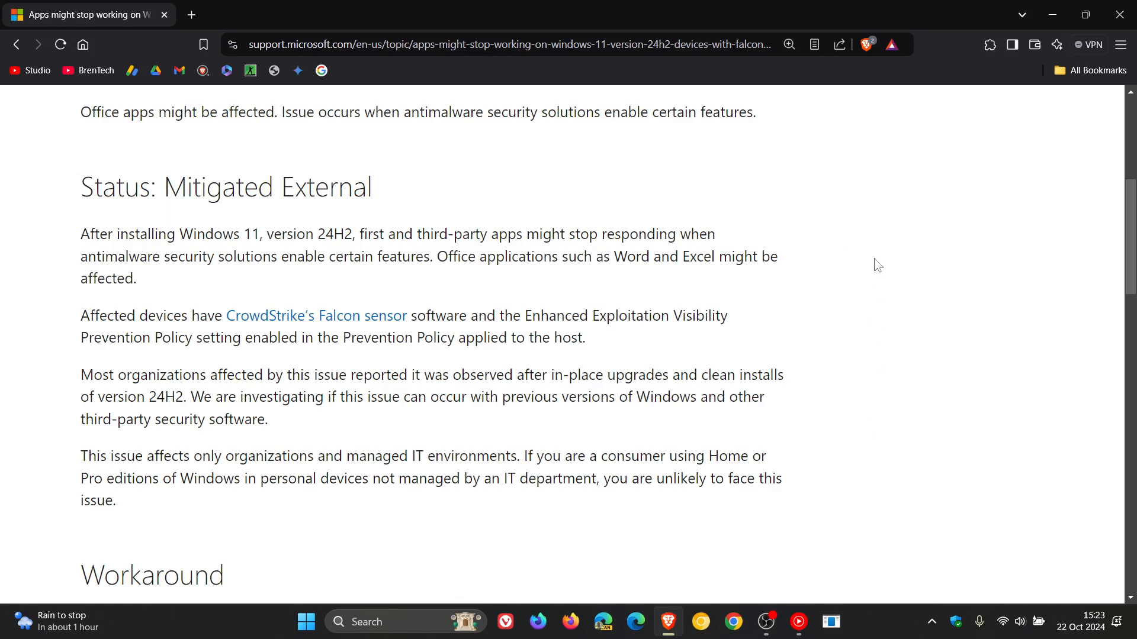